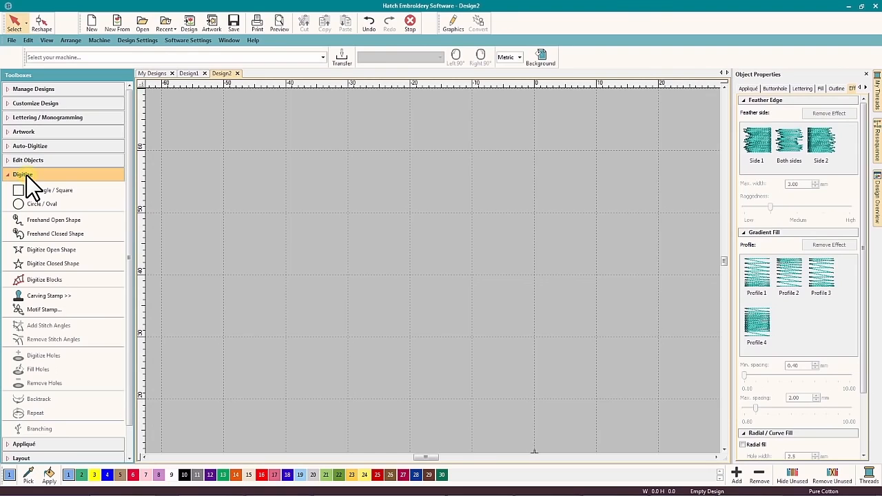
mouse_move(49, 191)
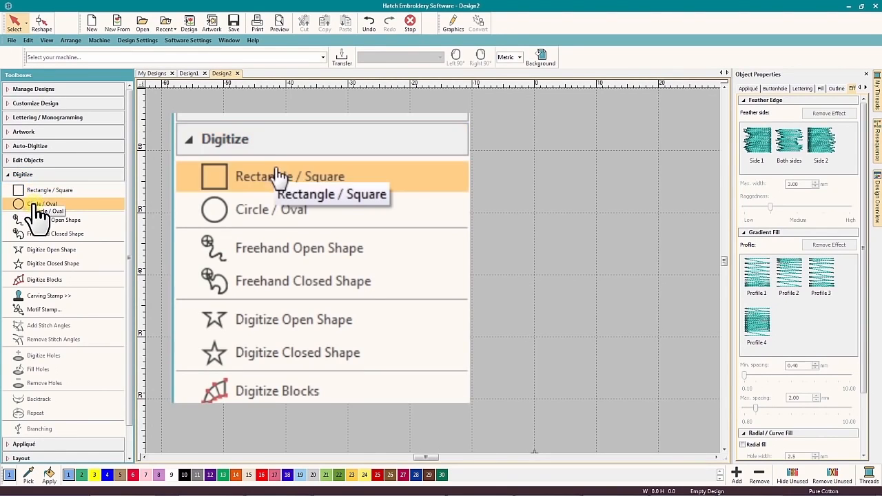
mouse_move(270, 209)
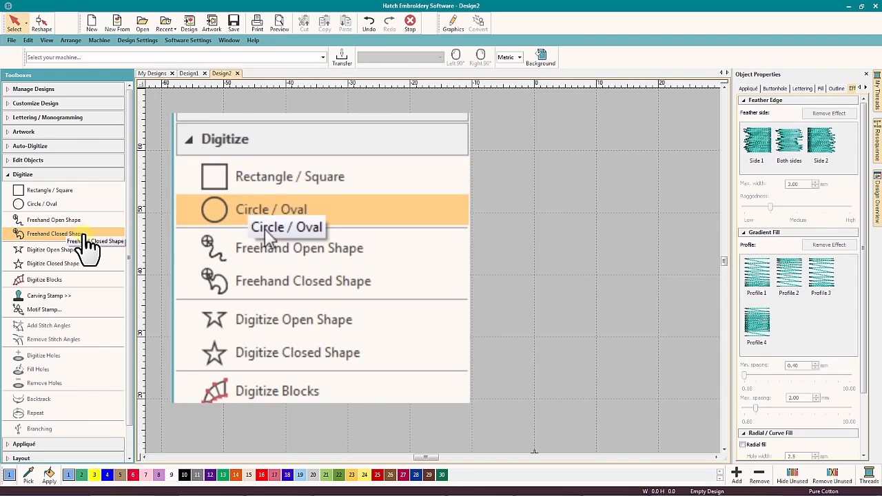
mouse_move(372, 285)
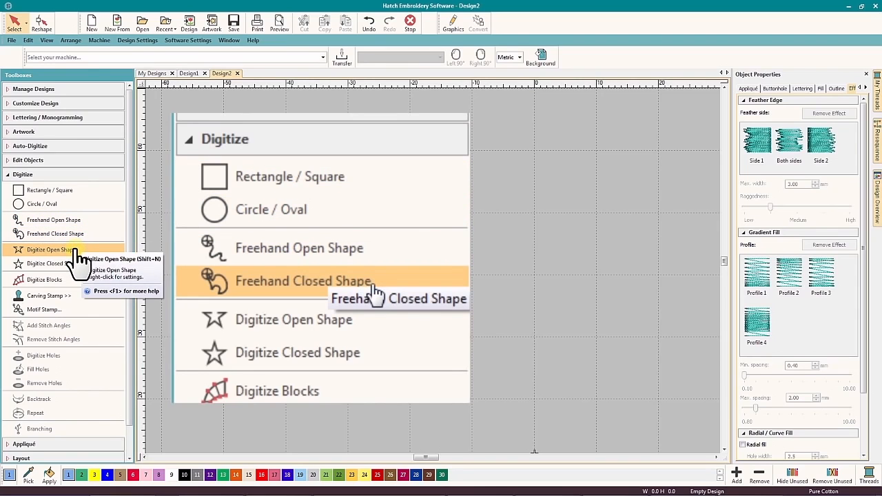
mouse_move(351, 324)
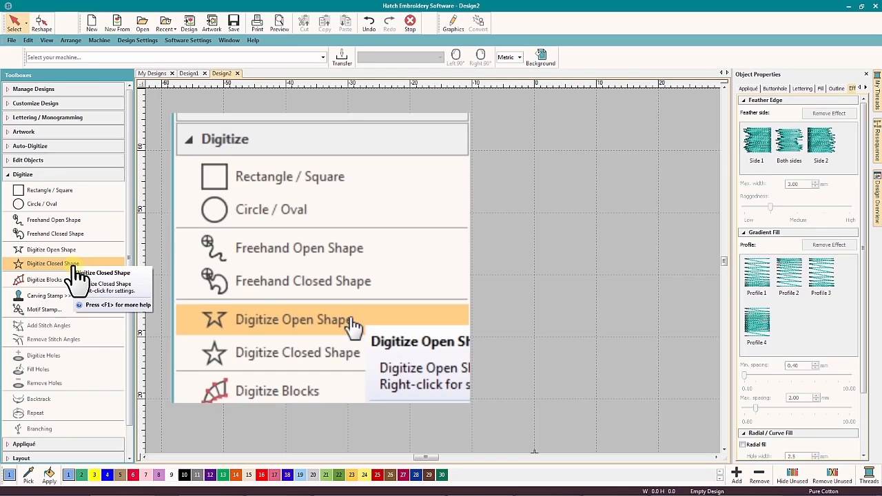
mouse_move(351, 370)
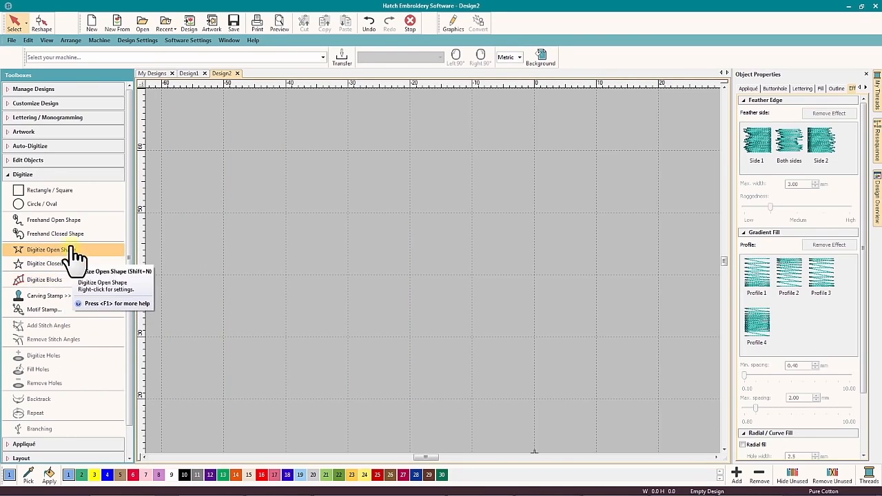
- Browse the shape tools, enable Fill with Satin stitches, and return to Rectangle / Square
click(50, 190)
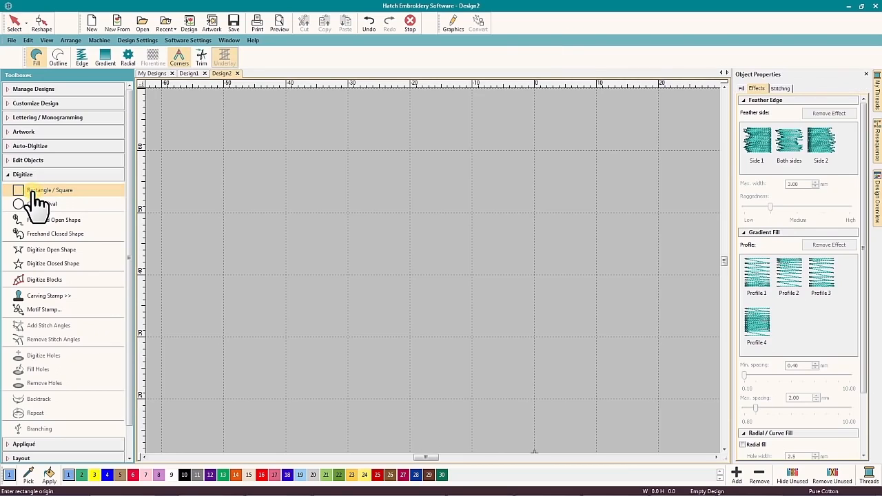
click(41, 204)
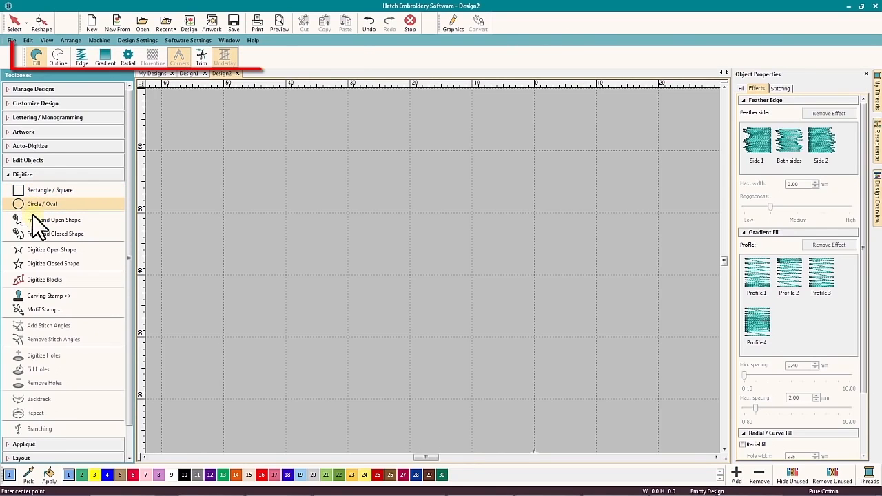
click(51, 250)
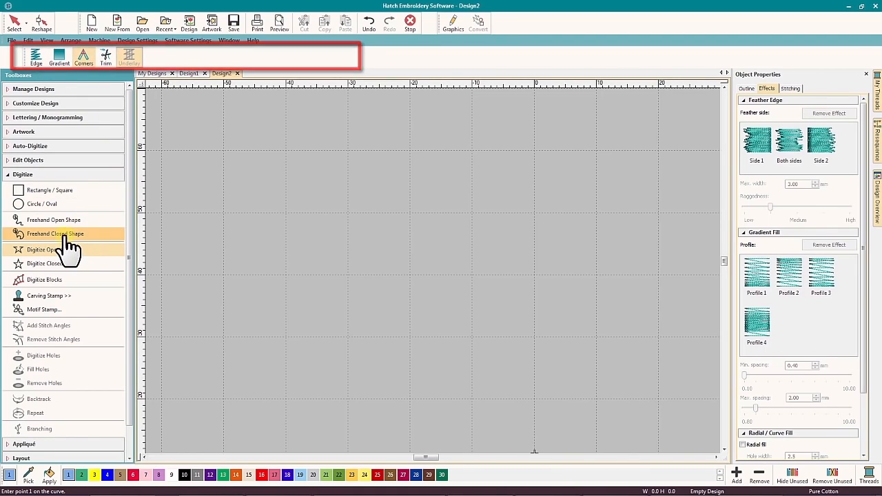
click(55, 234)
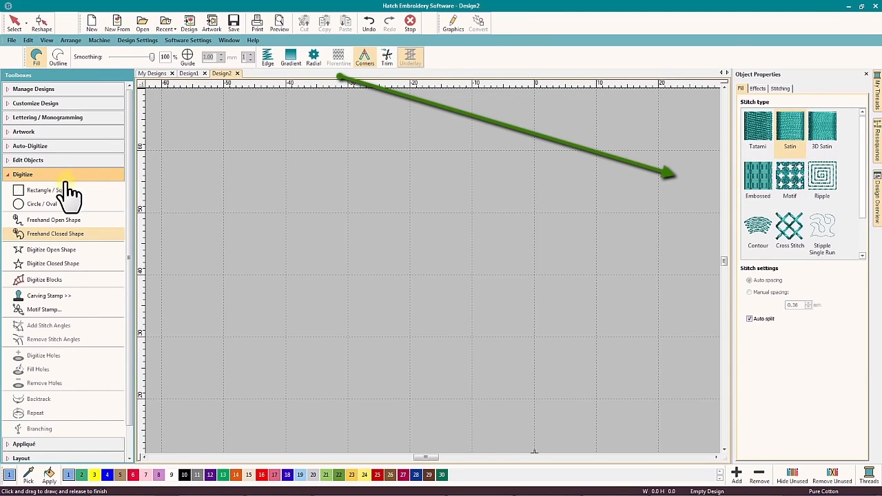
click(48, 191)
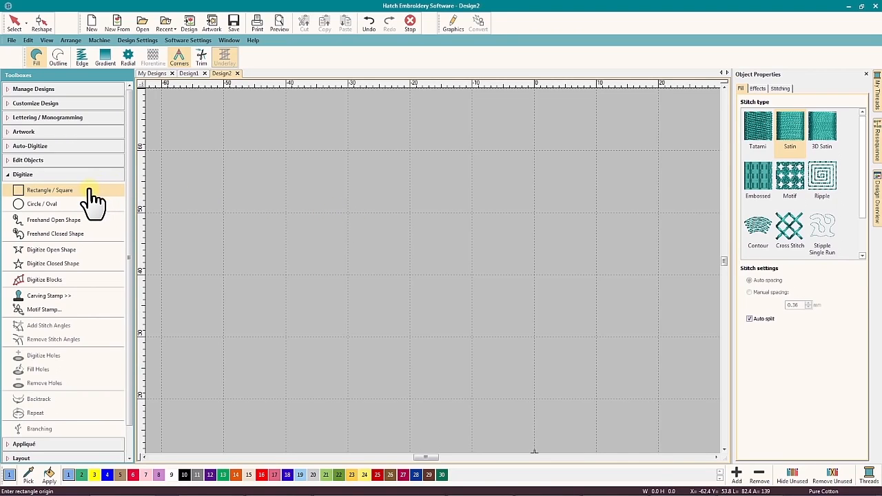
mouse_move(44, 278)
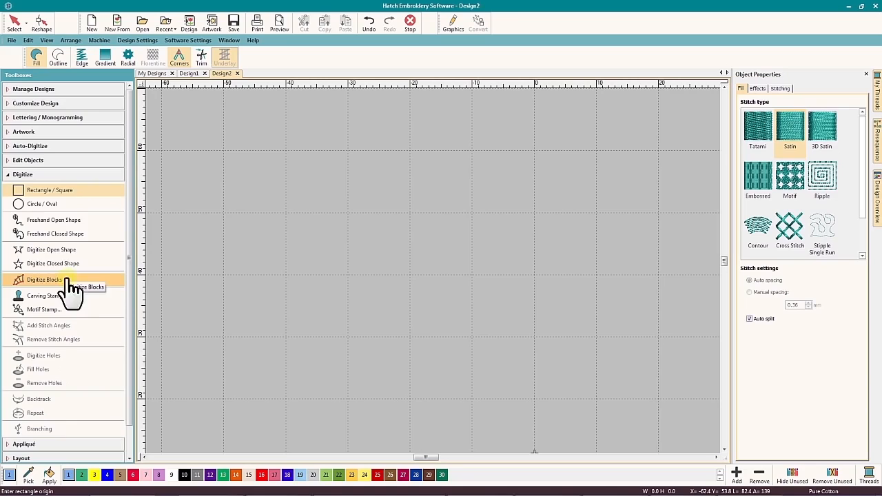
mouse_move(58, 193)
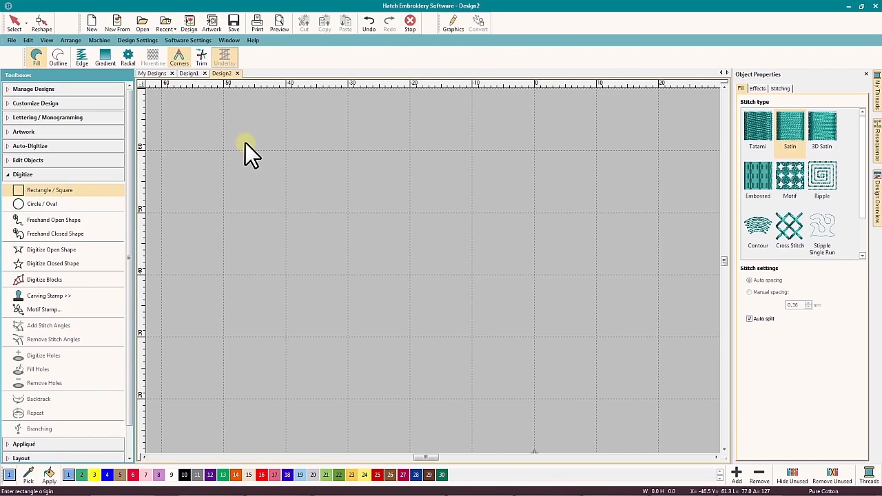
mouse_move(241, 135)
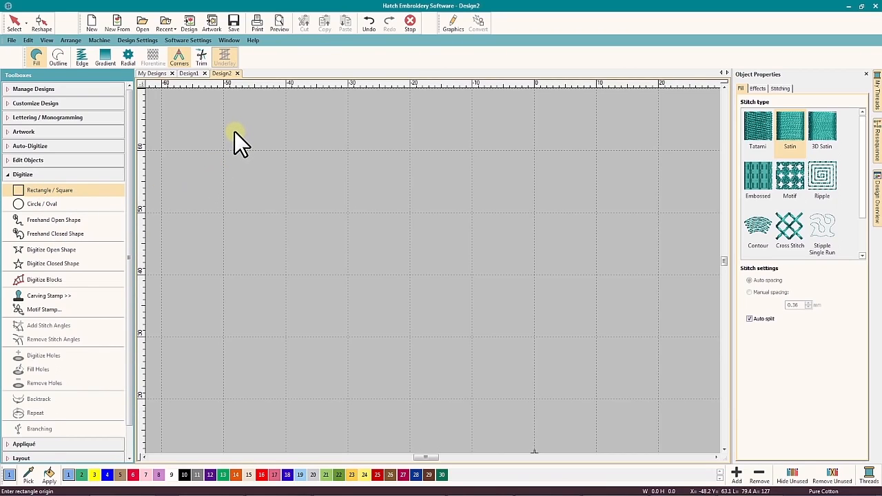
- Draw a satin-filled rectangle by its two corners near the top-left and start a second one below
click(235, 132)
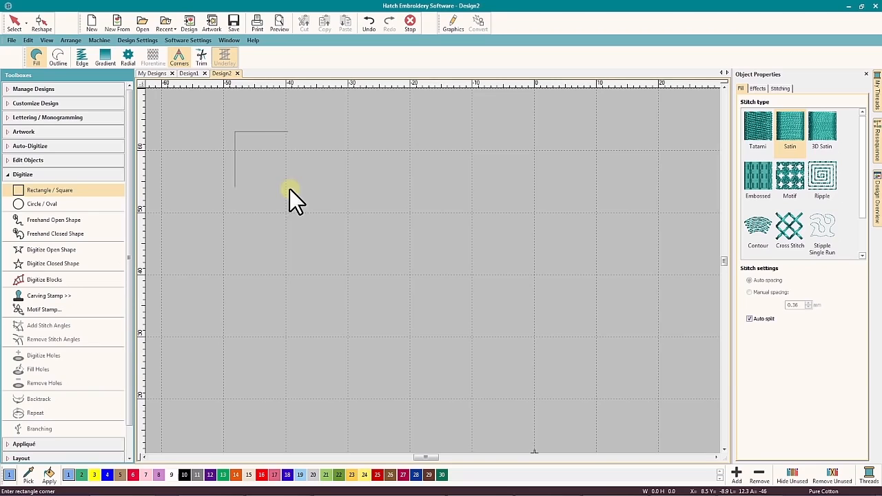
click(326, 210)
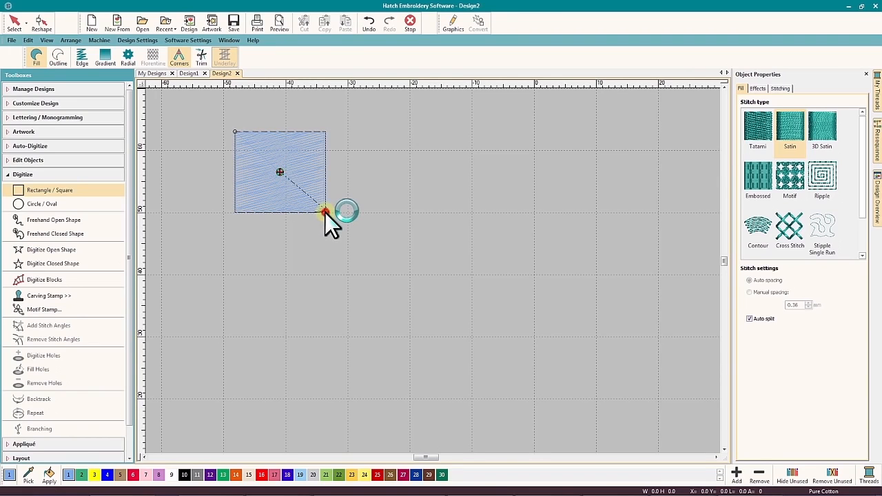
click(325, 209)
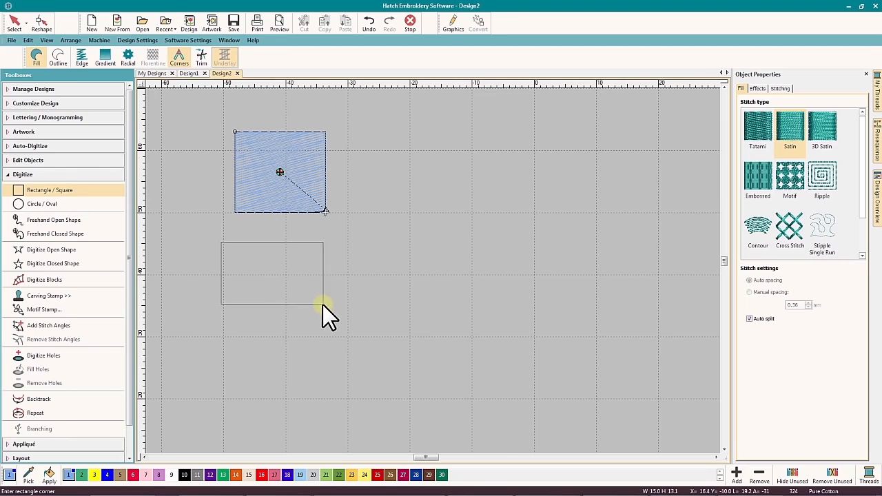
key(ctrl)
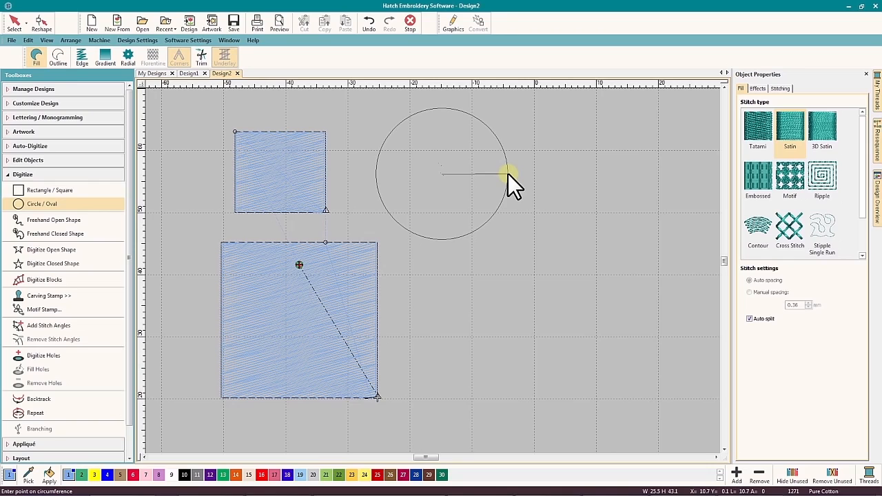
- Size the filled circle to the right of the squares with a circumference point and finish it
click(510, 173)
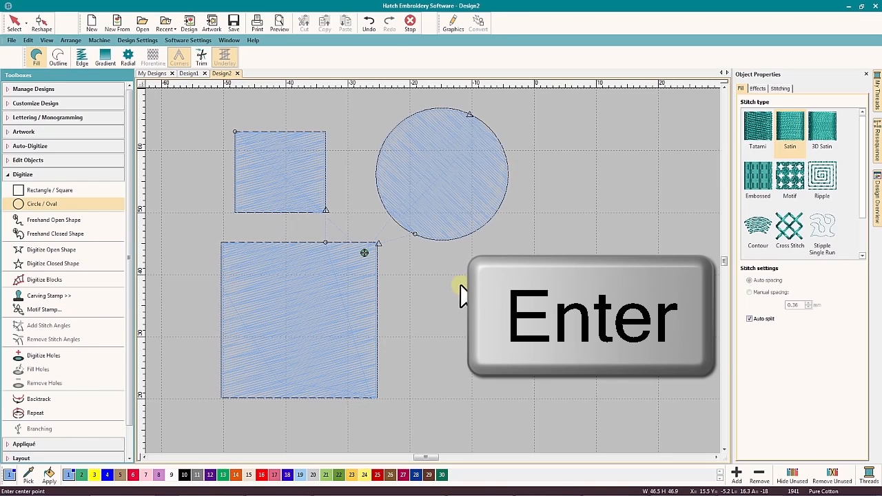
mouse_move(314, 269)
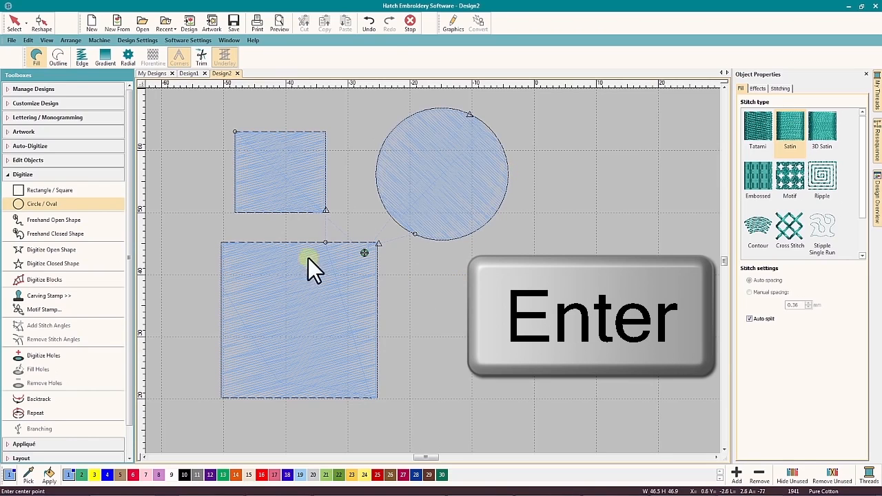
key(Return)
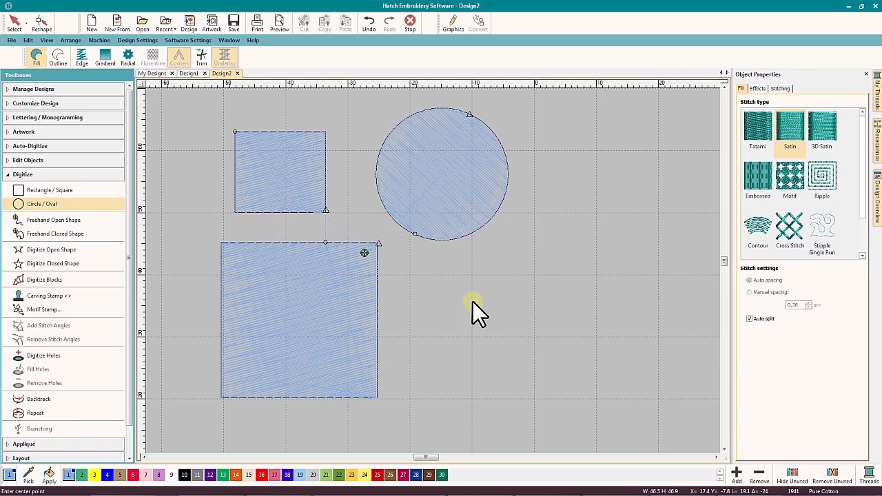
mouse_move(493, 324)
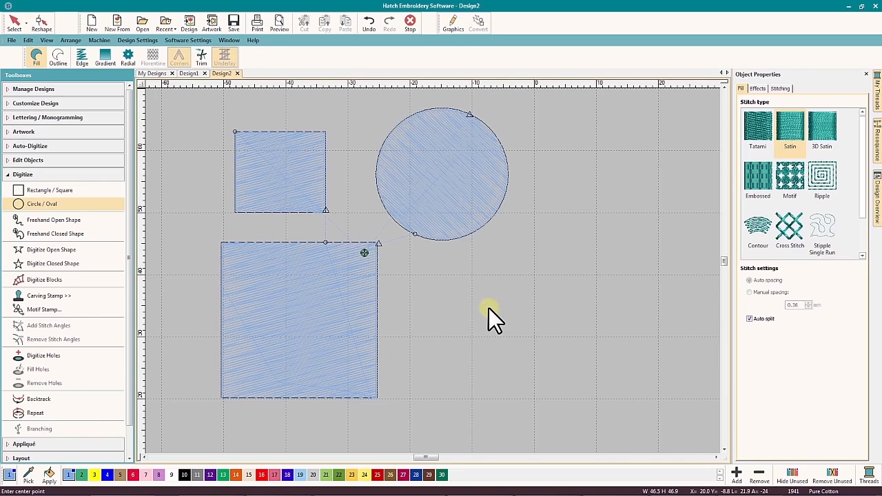
- Draw a satin-filled oval below the circle from its centre and radius point
click(482, 306)
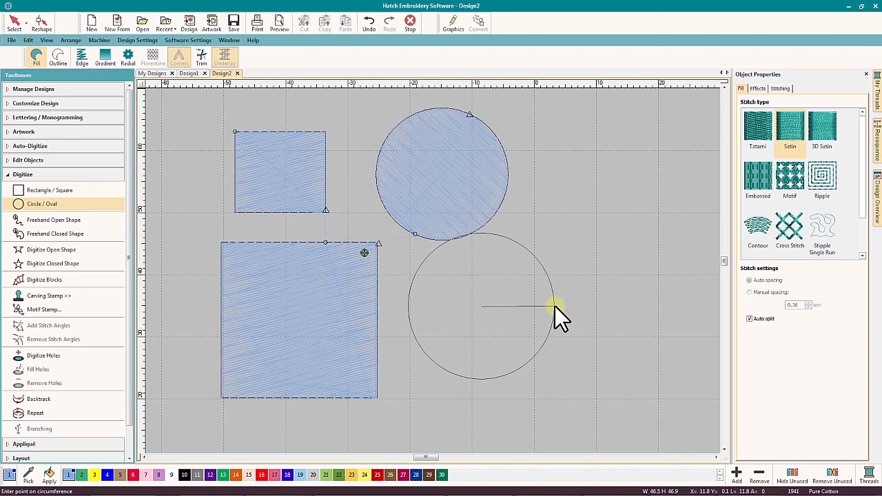
click(551, 308)
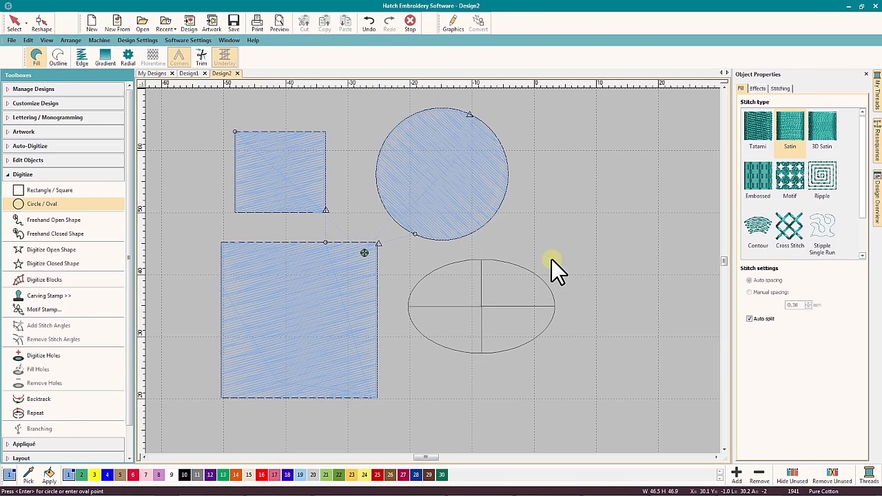
mouse_move(558, 273)
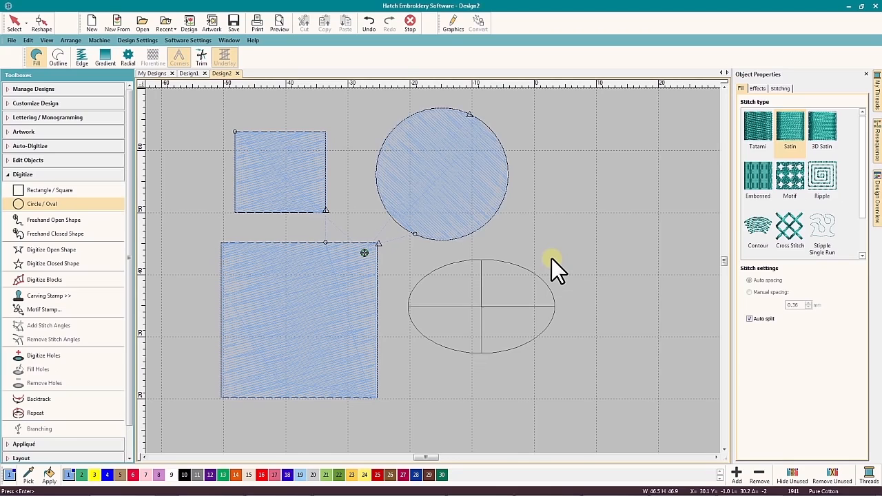
key(Enter)
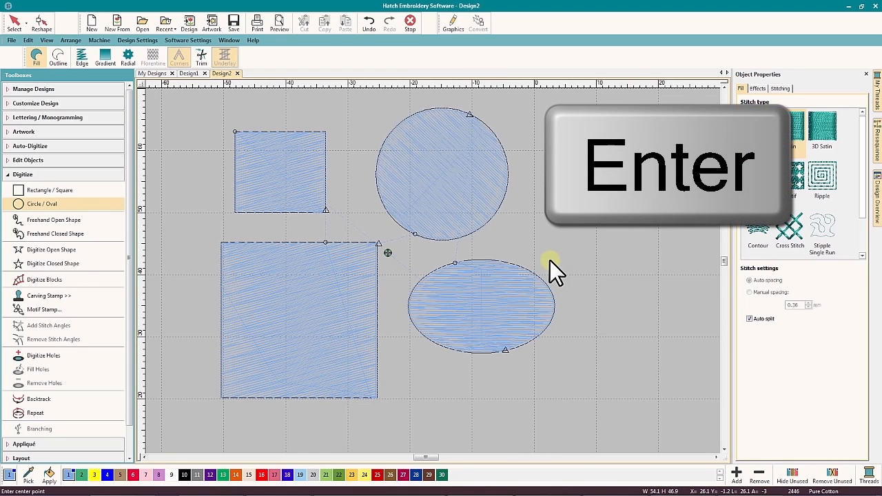
mouse_move(452, 261)
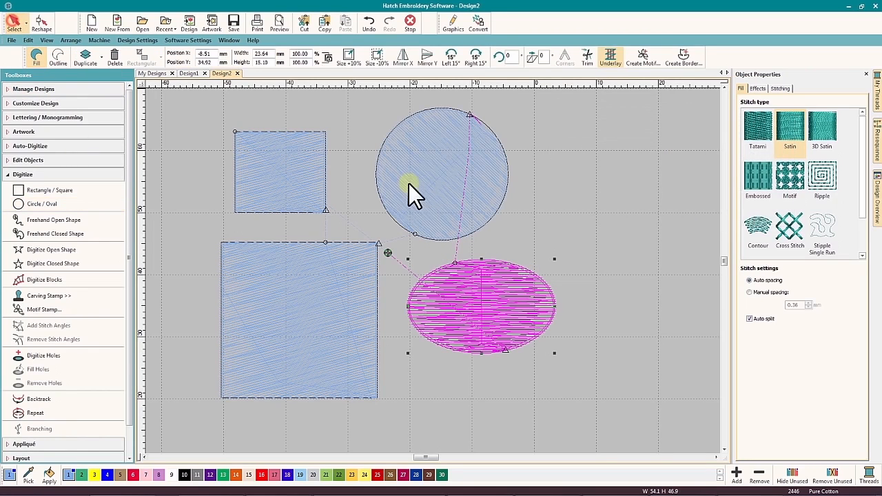
- Switch the oval from Fill to Outline, try Motif, settle on Satin, and deselect it
click(58, 57)
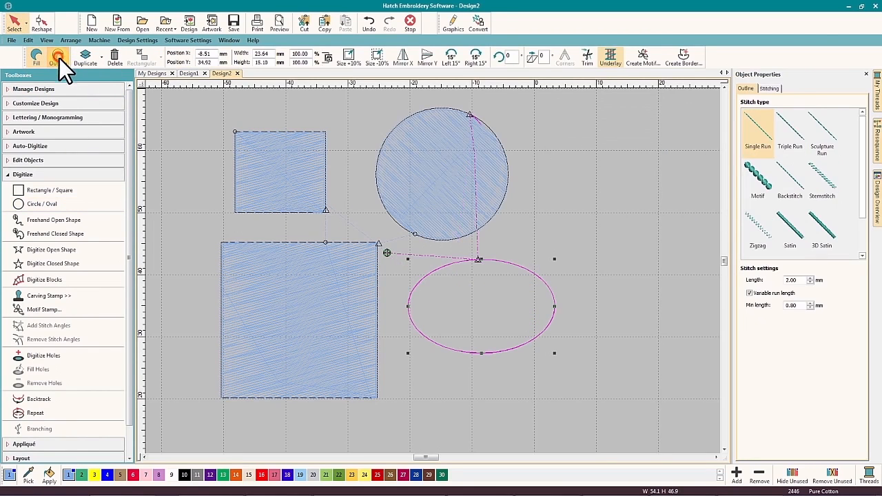
click(758, 179)
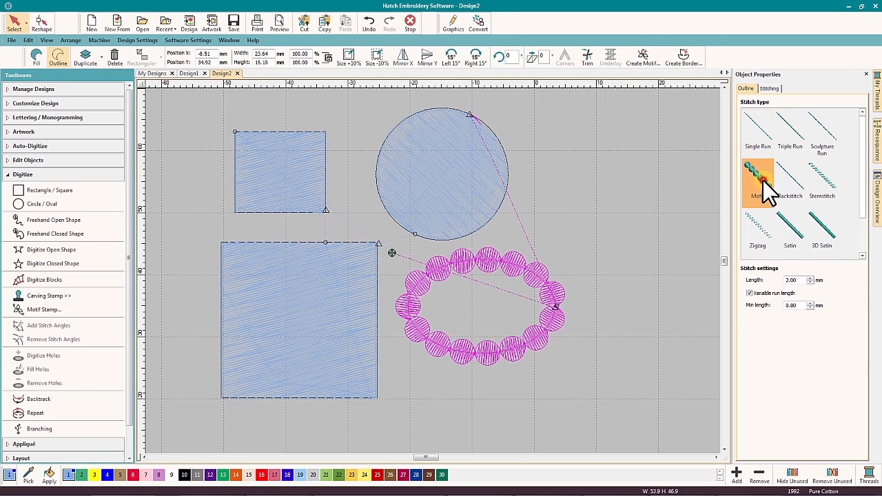
click(790, 227)
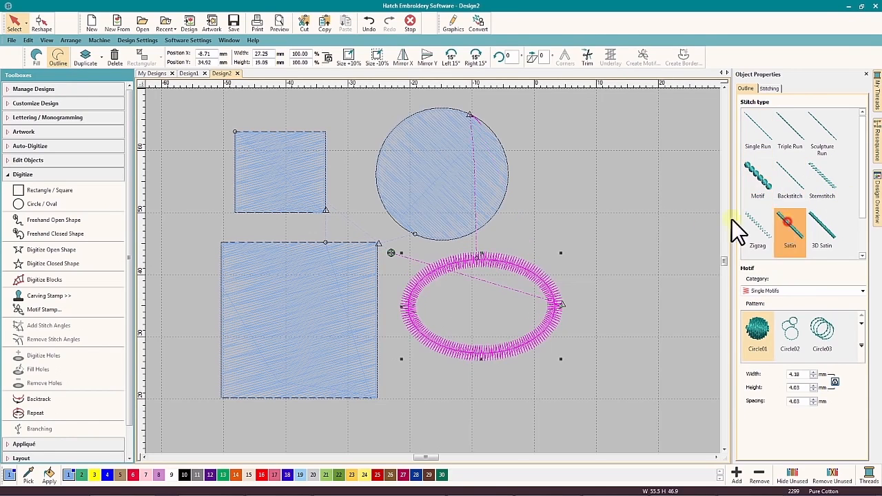
click(757, 135)
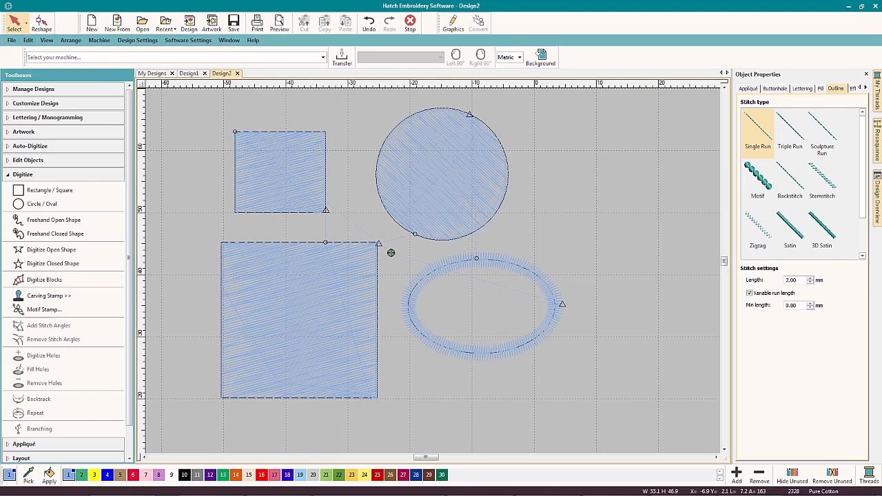
click(53, 221)
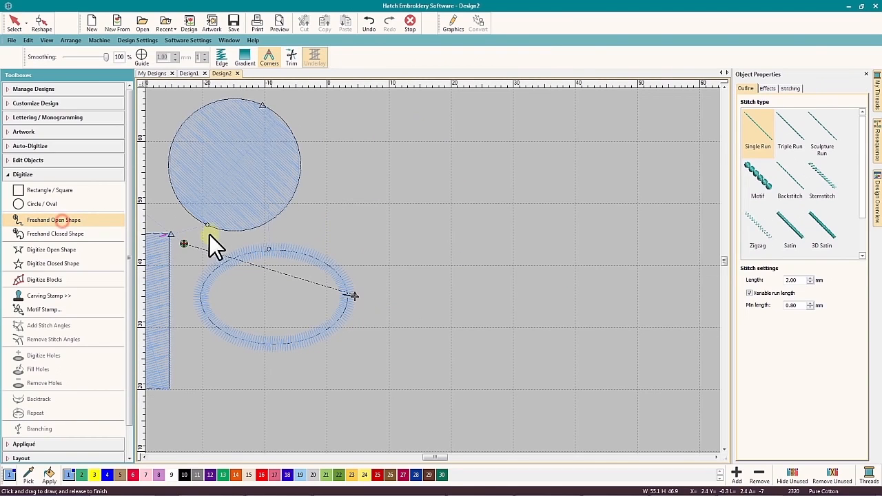
mouse_move(124, 117)
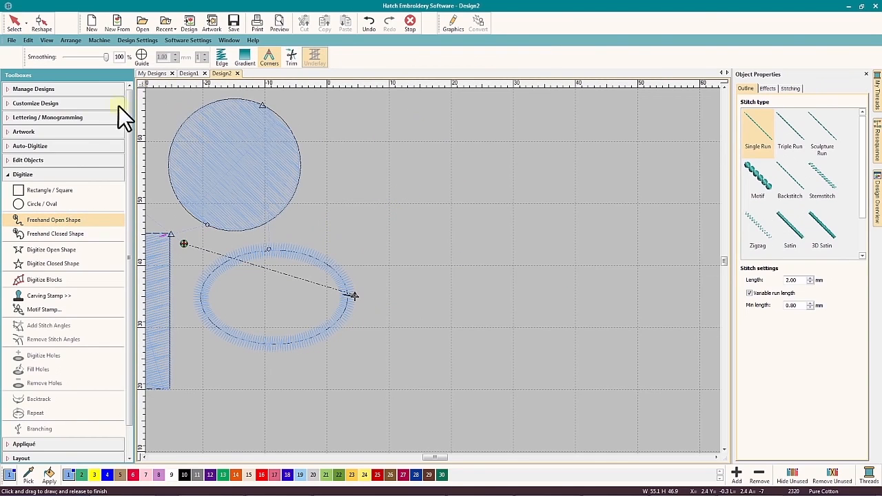
- Choose Freehand Open Shape and raise the Smoothing slider to 74 before sketching the wavy line
click(53, 234)
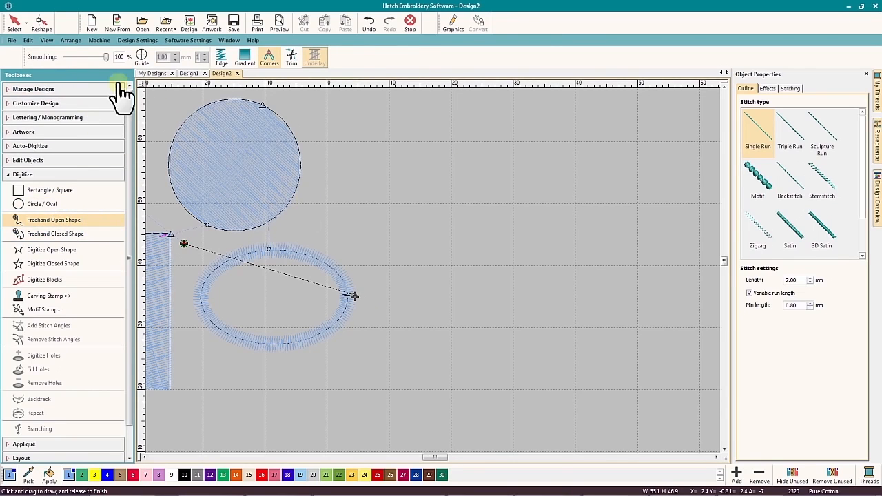
drag(104, 58, 105, 57)
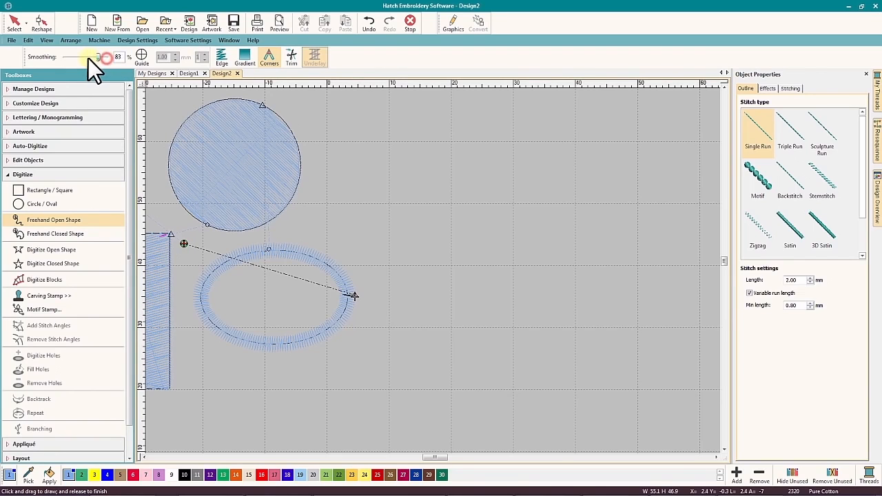
drag(108, 58, 96, 58)
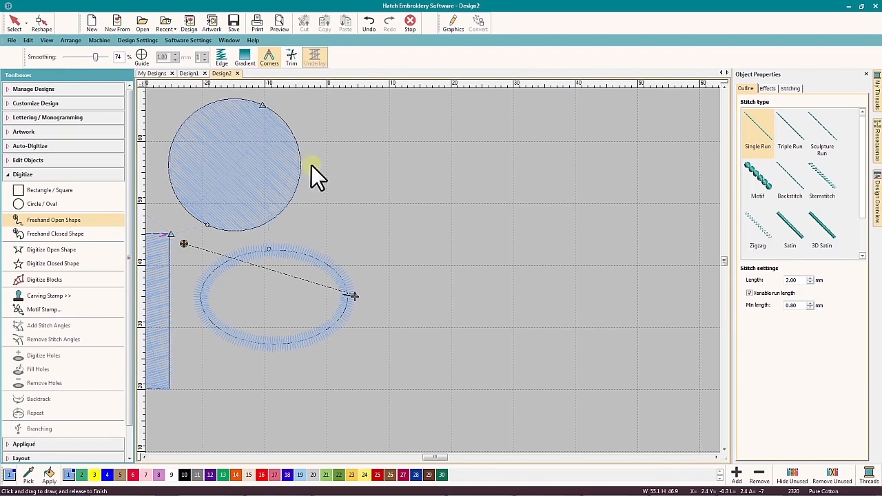
mouse_move(411, 218)
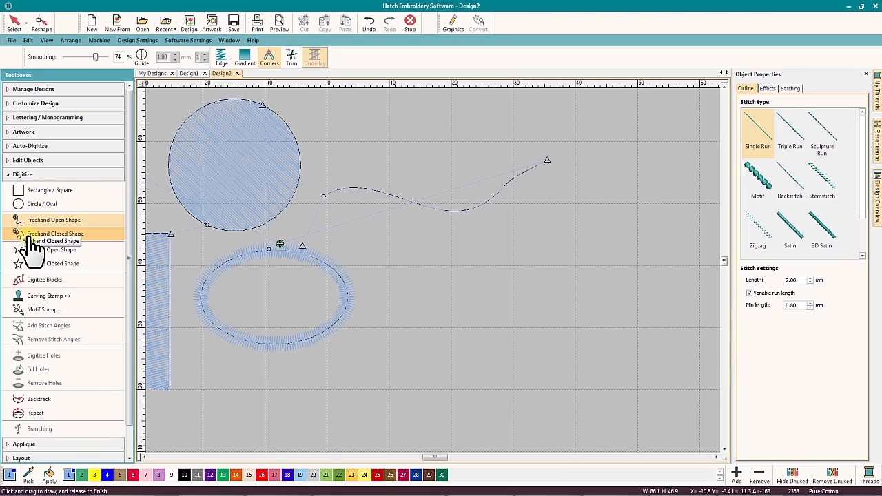
- Sketch a freehand closed loop to the right of the ellipse and finish it
click(55, 234)
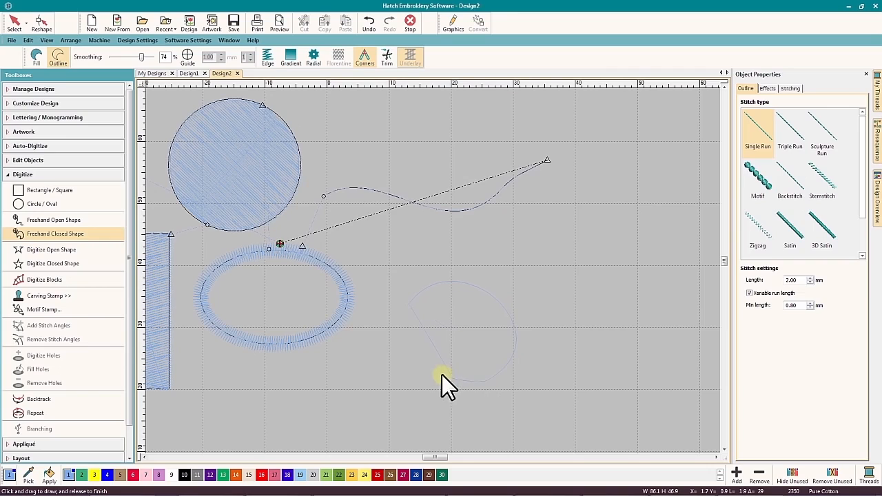
click(411, 352)
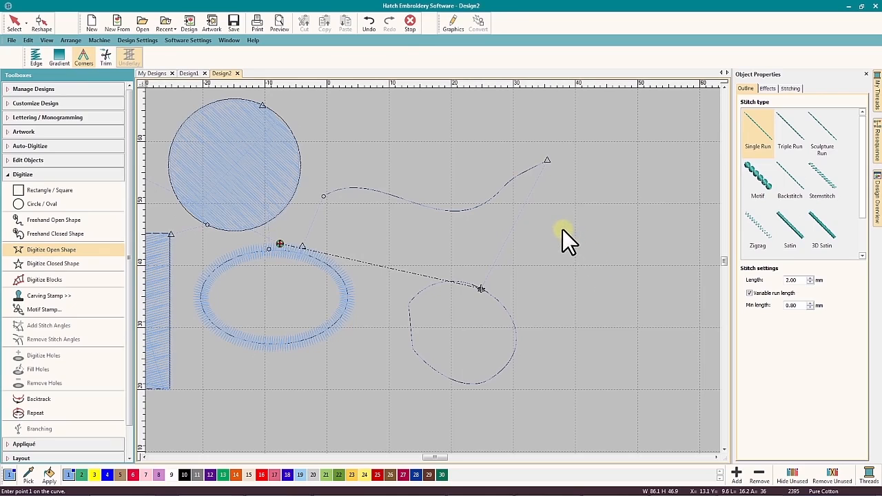
- Place curve points for a curly open line at the right of the canvas with Digitize Open Shape
click(591, 196)
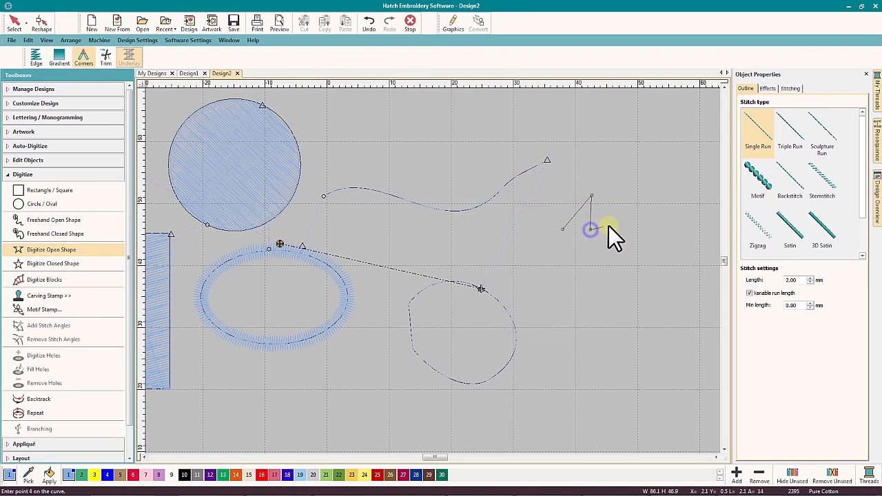
click(638, 244)
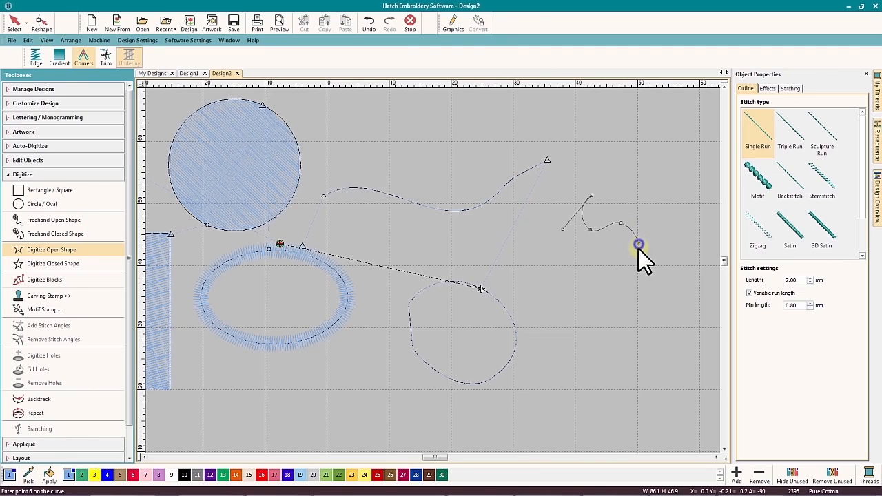
click(639, 244)
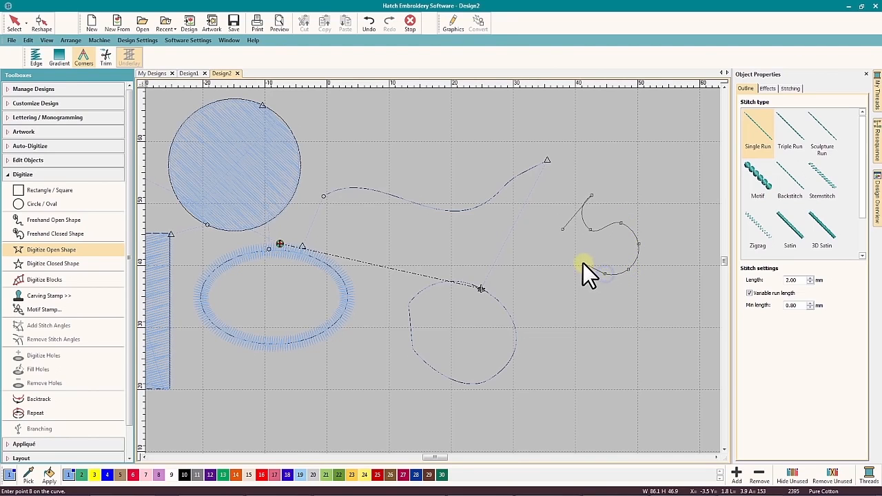
click(555, 248)
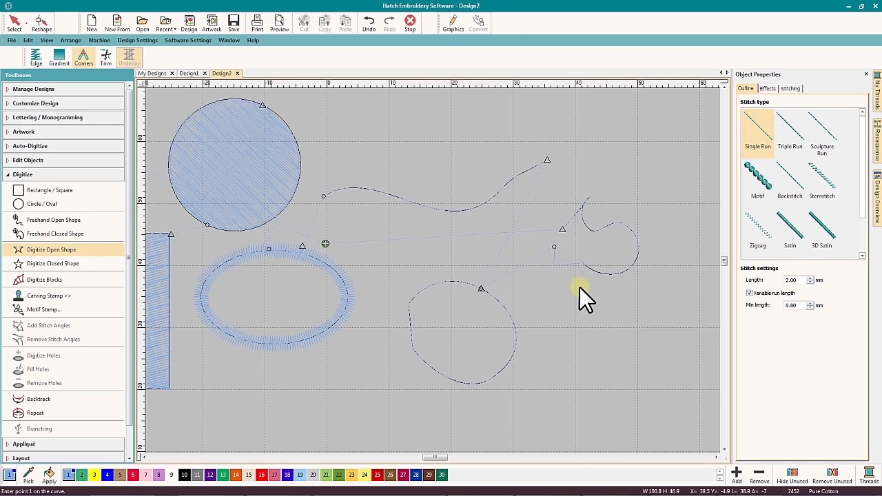
mouse_move(66, 265)
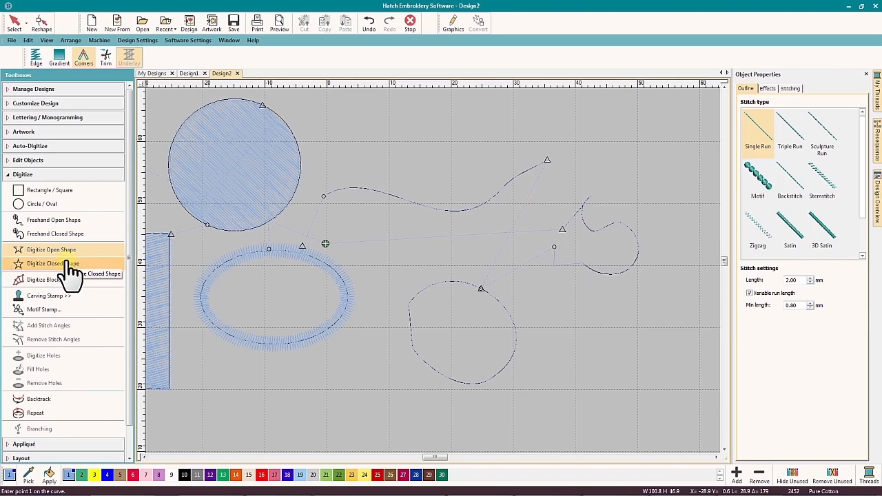
- Digitize the crescent's boundary points, close it into a satin-filled shape, and deselect it
click(610, 309)
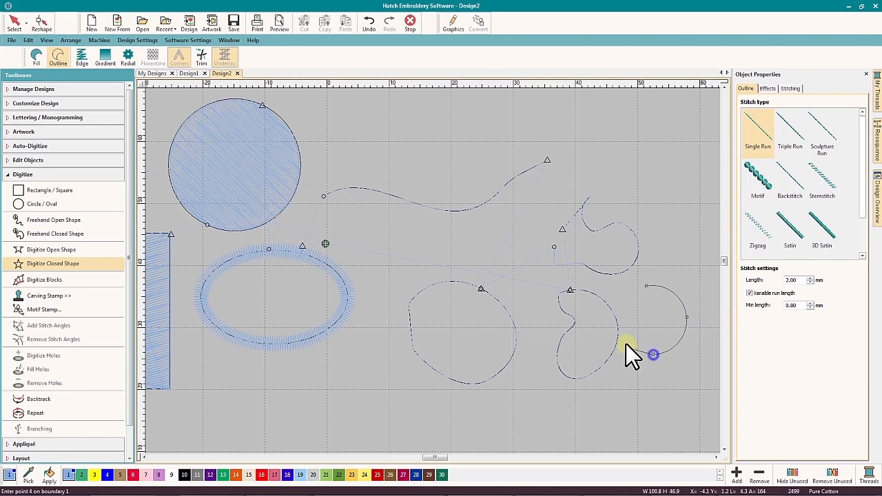
click(651, 354)
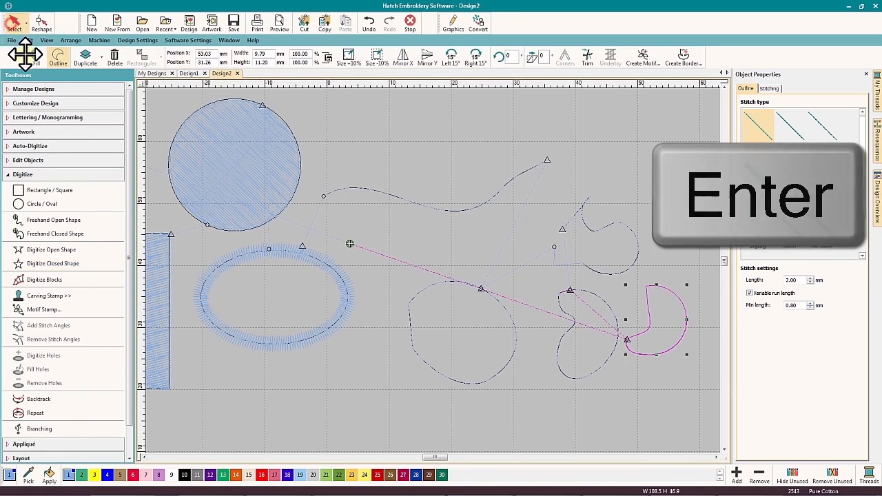
key(Return)
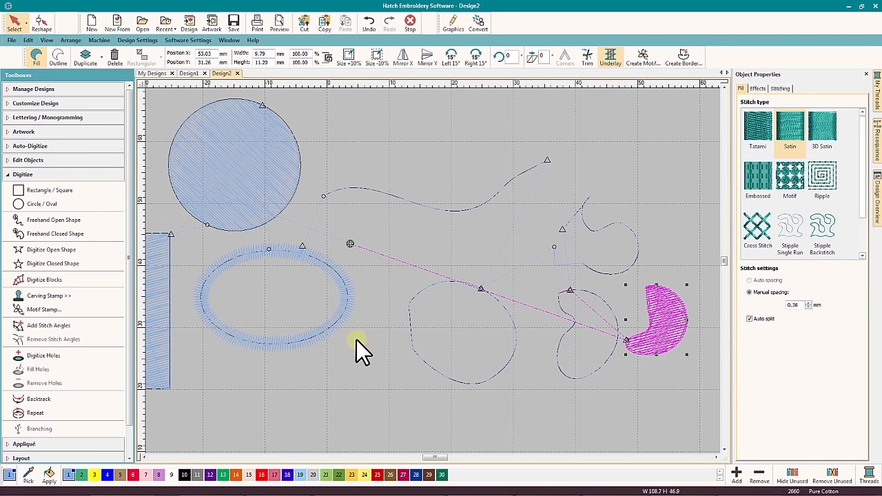
click(52, 263)
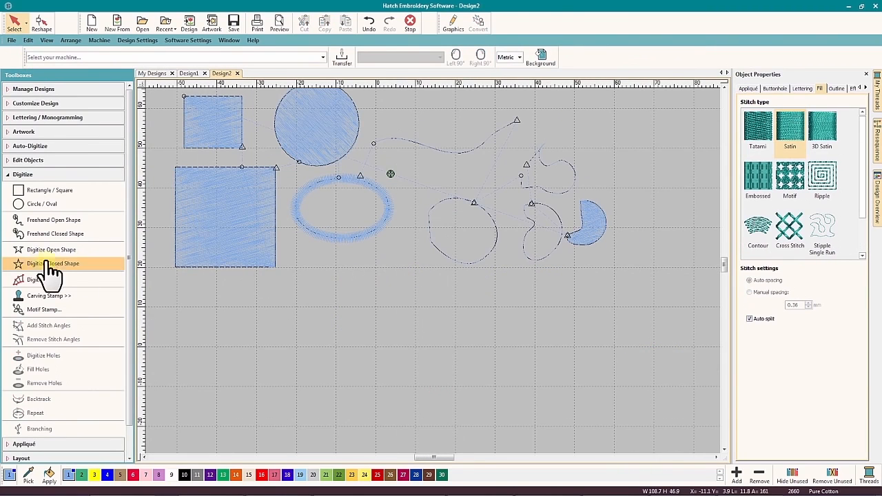
- Start a Digitize Blocks satin column below the ellipse with the first points of its rounded head
click(44, 278)
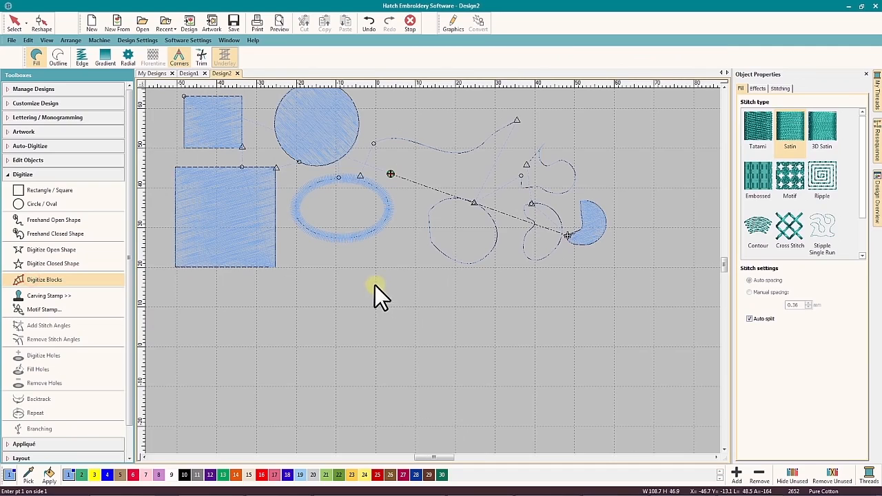
mouse_move(324, 289)
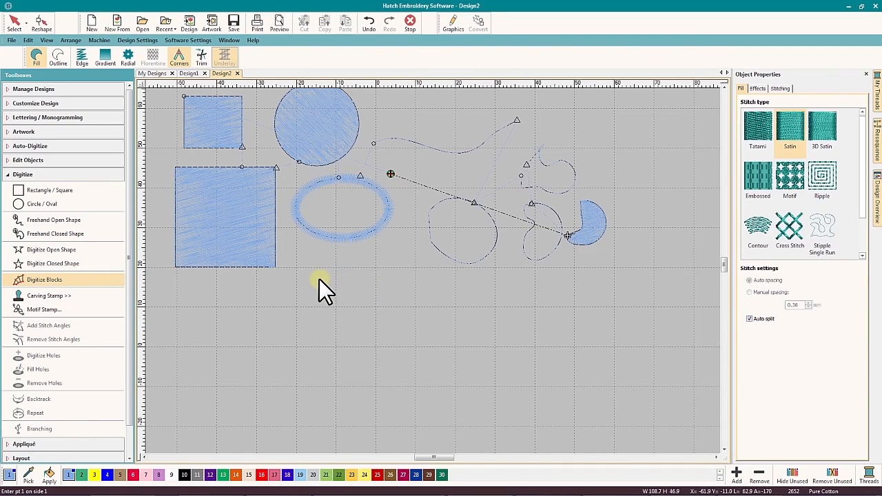
mouse_move(317, 286)
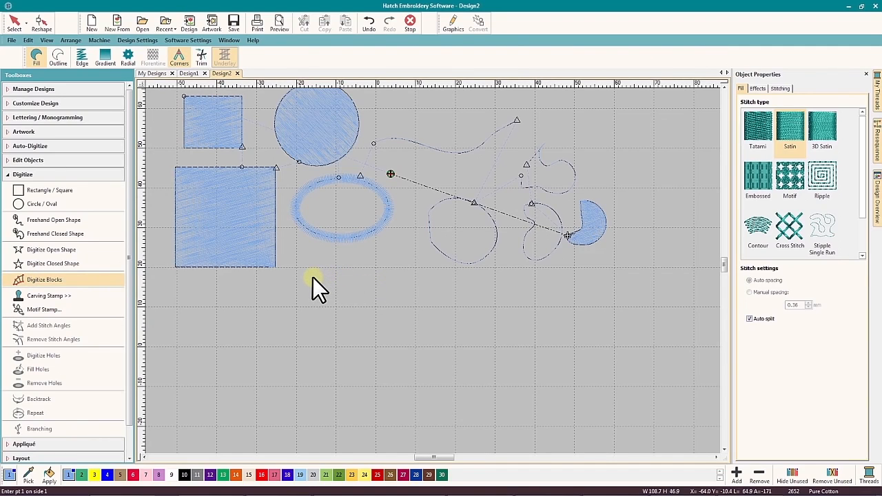
click(311, 278)
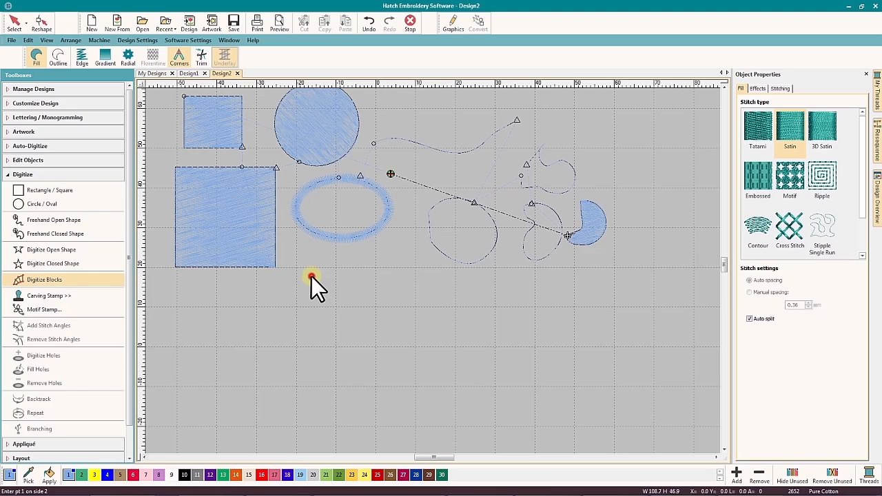
click(311, 277)
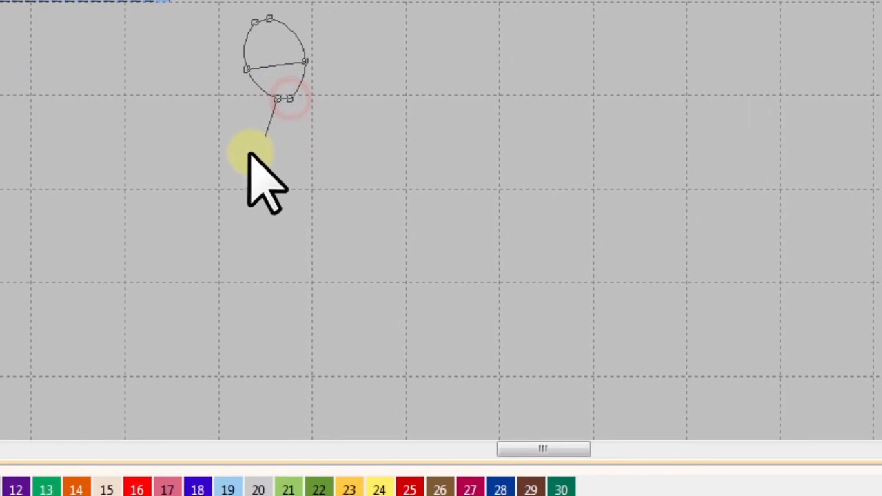
- Extend the Digitize Blocks column with five more curved sections downward and finish the snake shape
drag(283, 99, 269, 172)
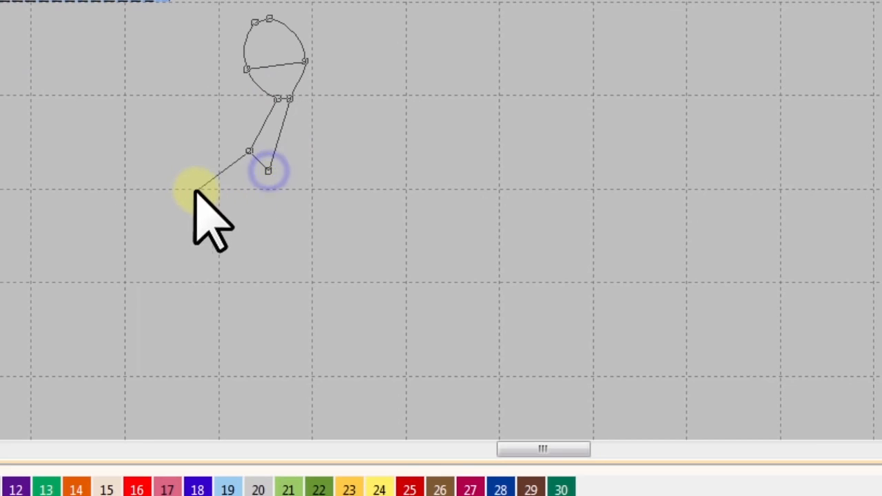
drag(268, 171, 201, 203)
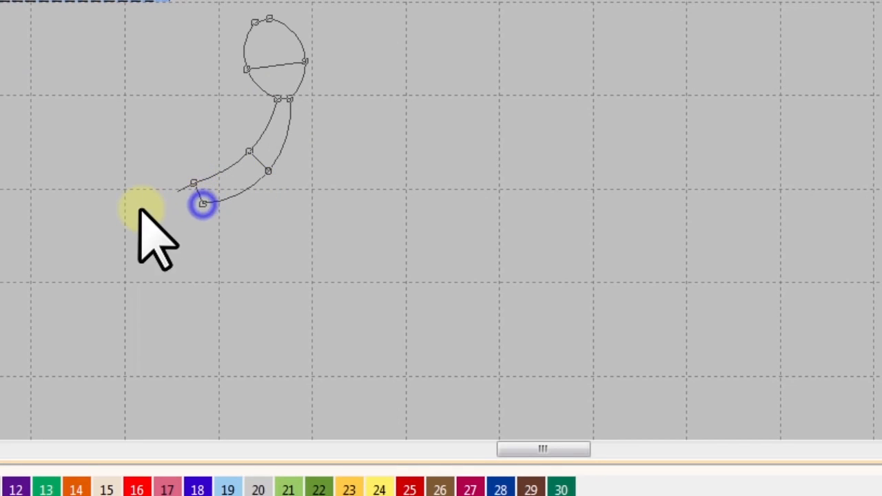
drag(201, 202, 135, 227)
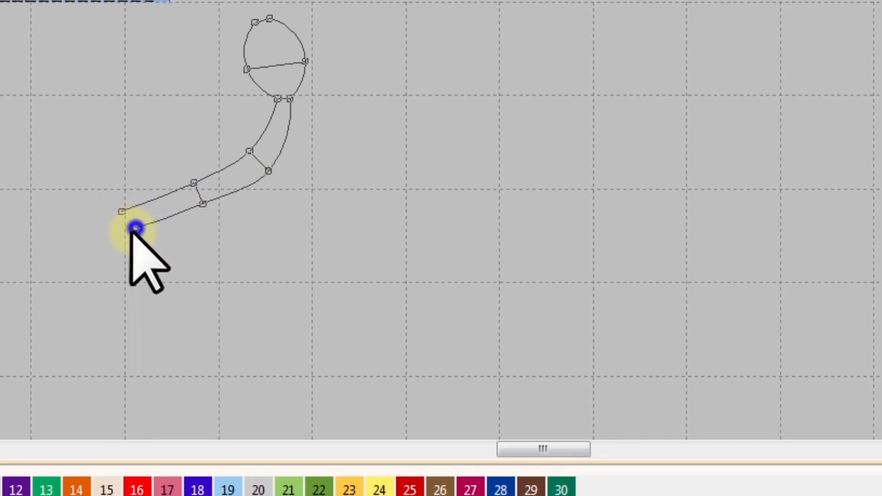
drag(135, 228, 97, 302)
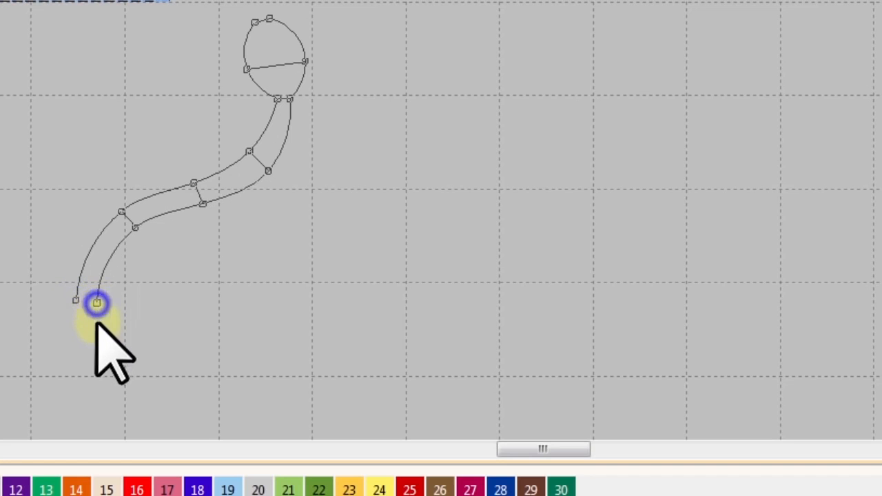
drag(96, 302, 122, 385)
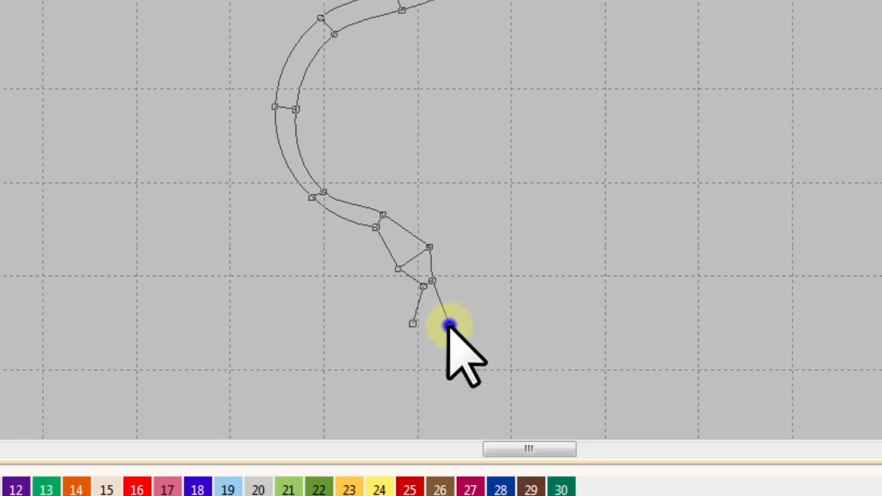
key(enter)
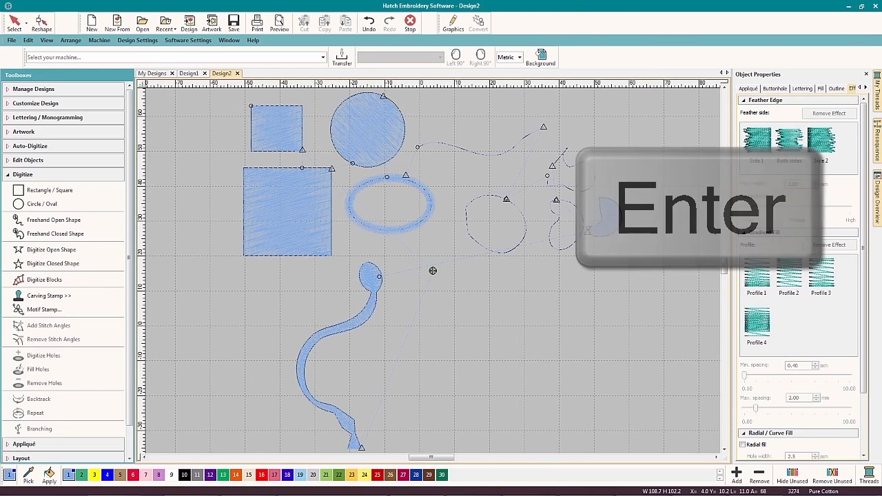
- Reshape the snake column, toggling two tail control points between corner and curve
key(Enter)
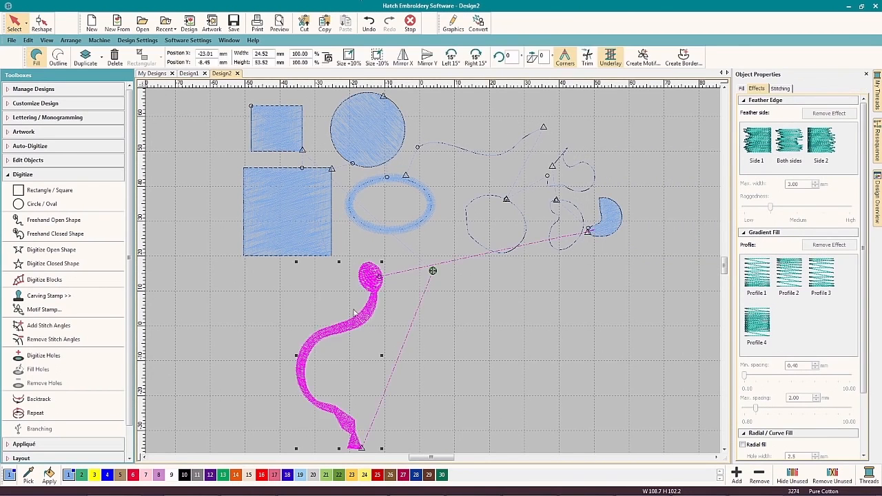
click(47, 325)
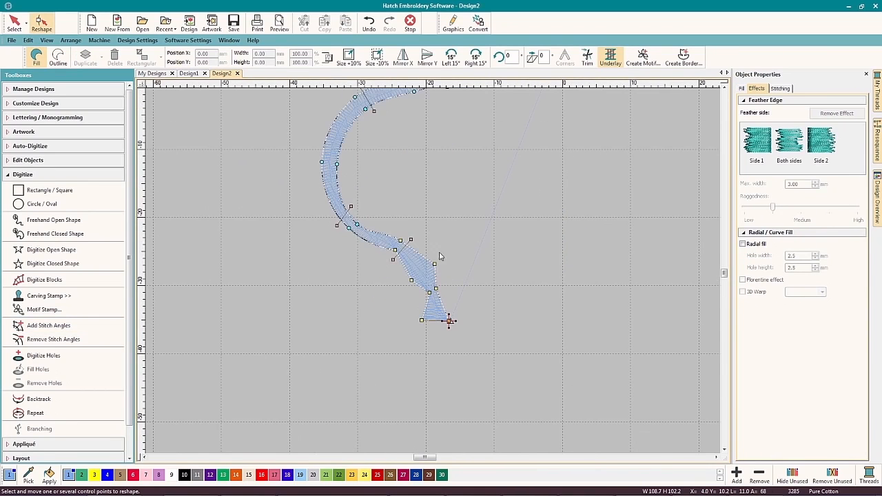
key(space)
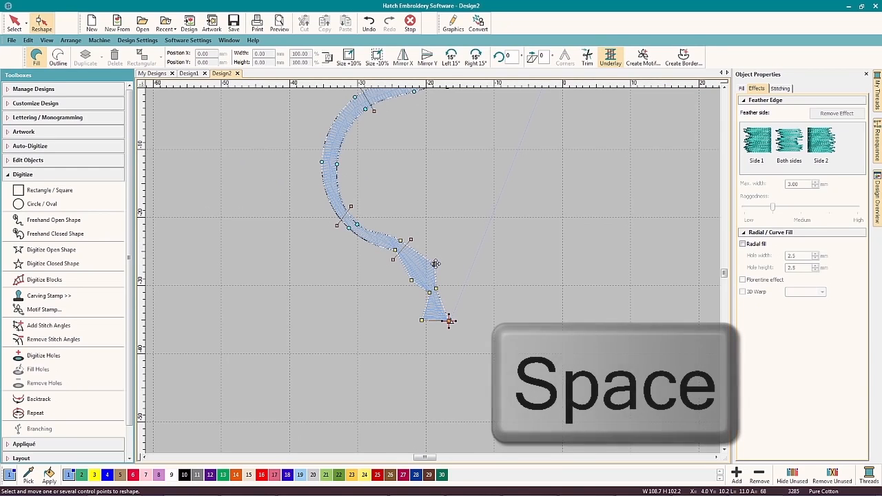
key(space)
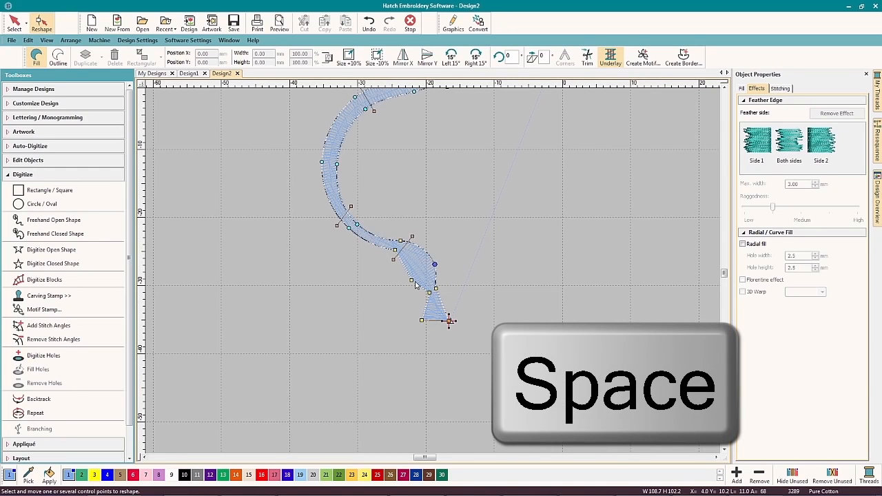